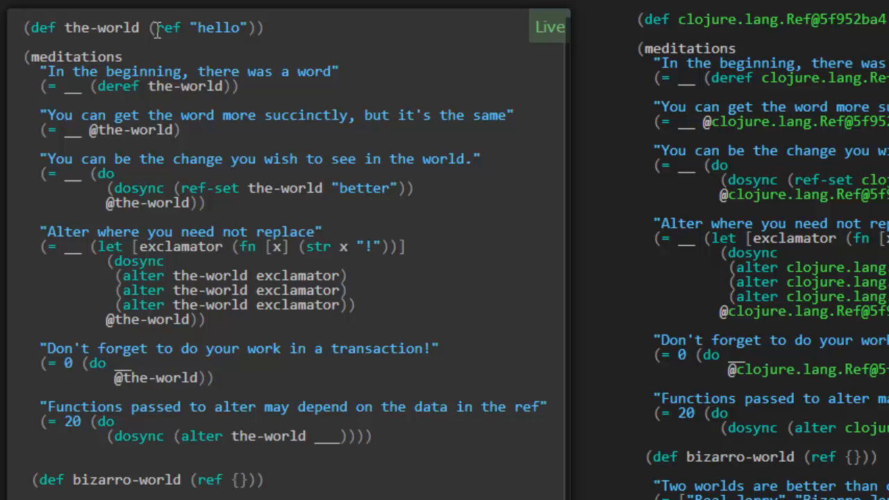
mouse_move(164, 30)
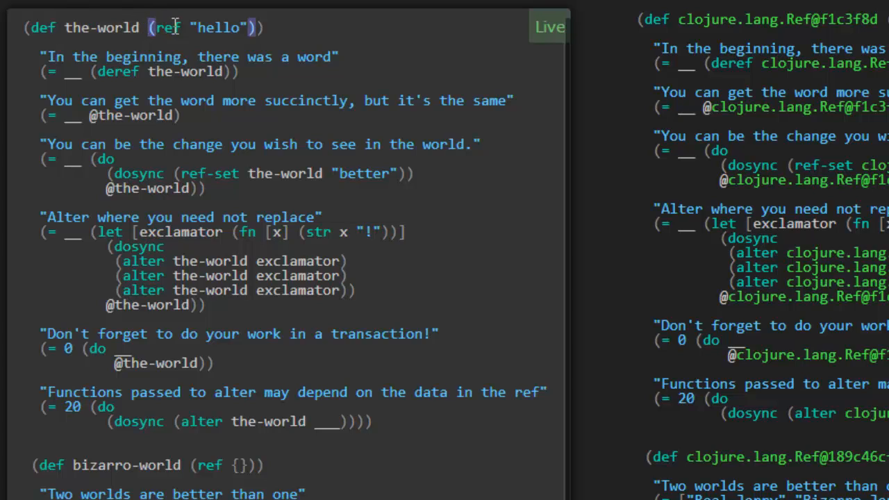
mouse_move(211, 28)
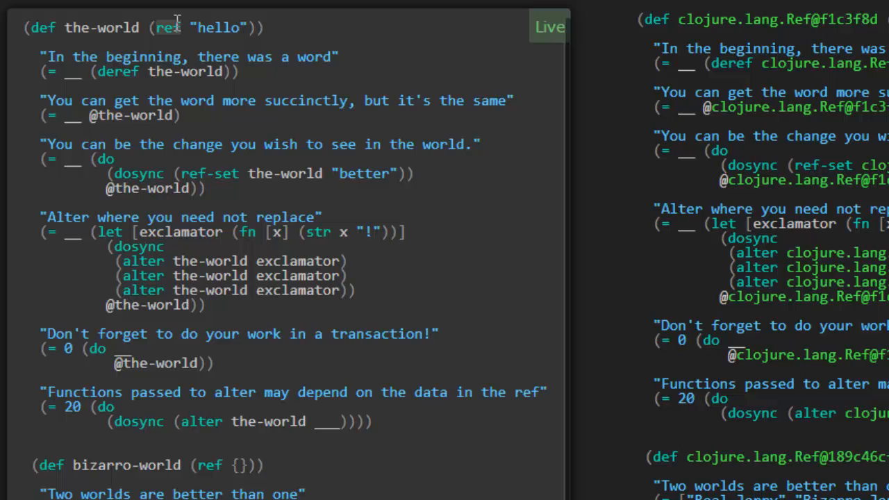
mouse_move(186, 28)
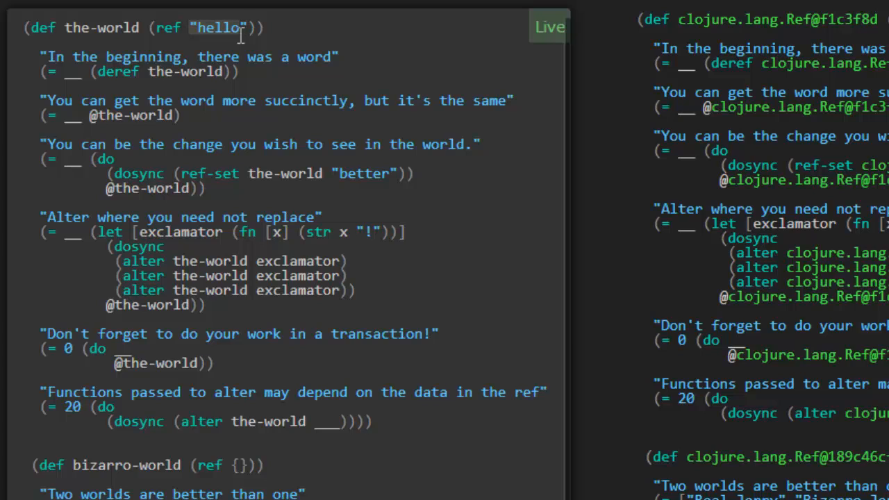
mouse_move(64, 28)
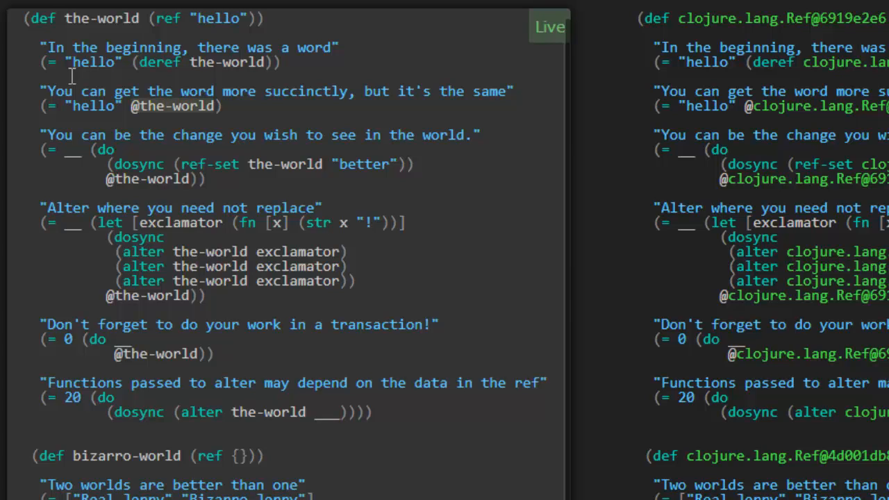
mouse_move(89, 123)
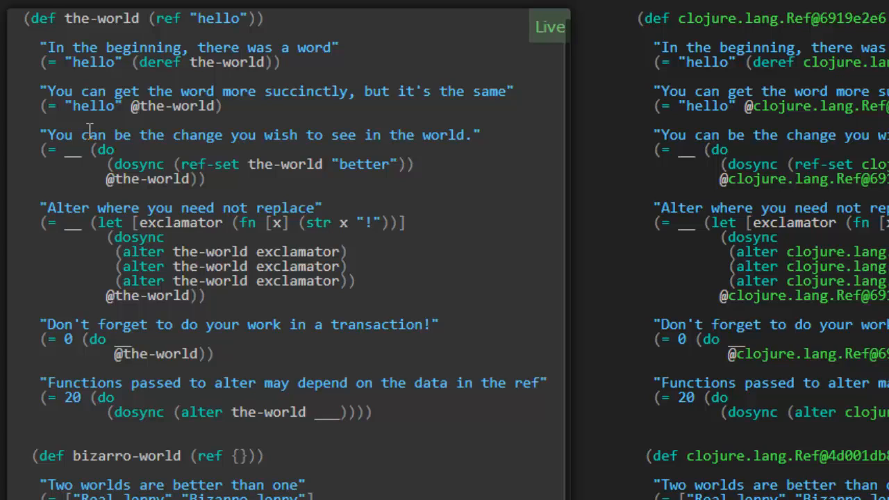
click(167, 164)
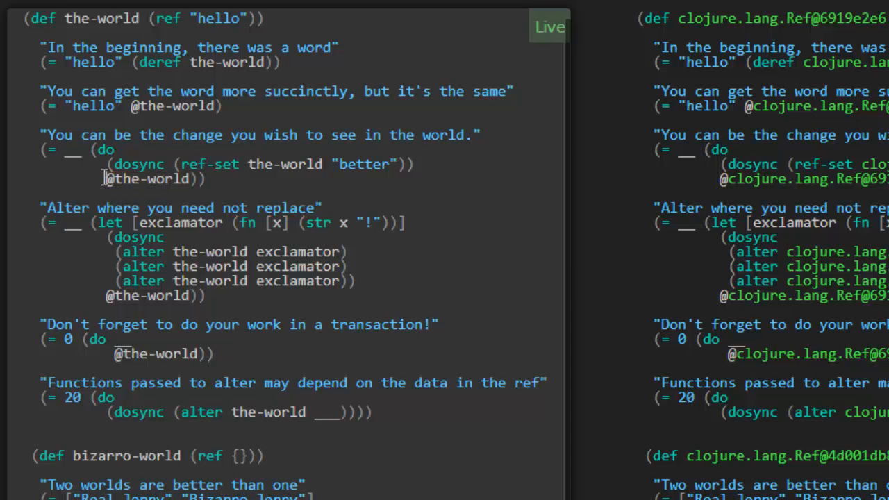
click(168, 164)
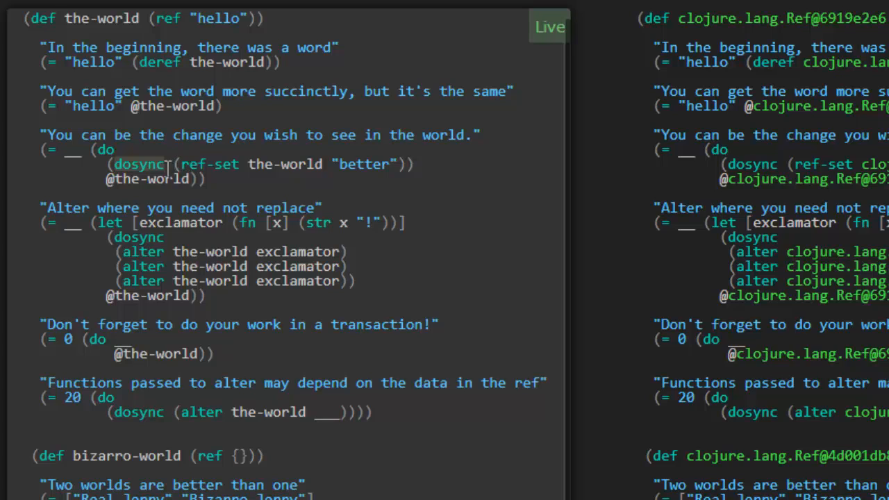
mouse_move(148, 155)
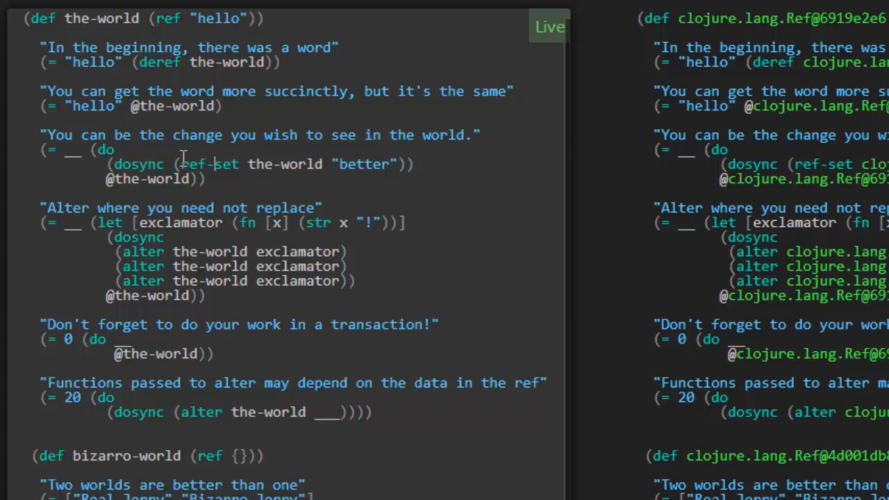
Select ref-set in the 'be the change' meditation before answering it with "better"
double_click(284, 164)
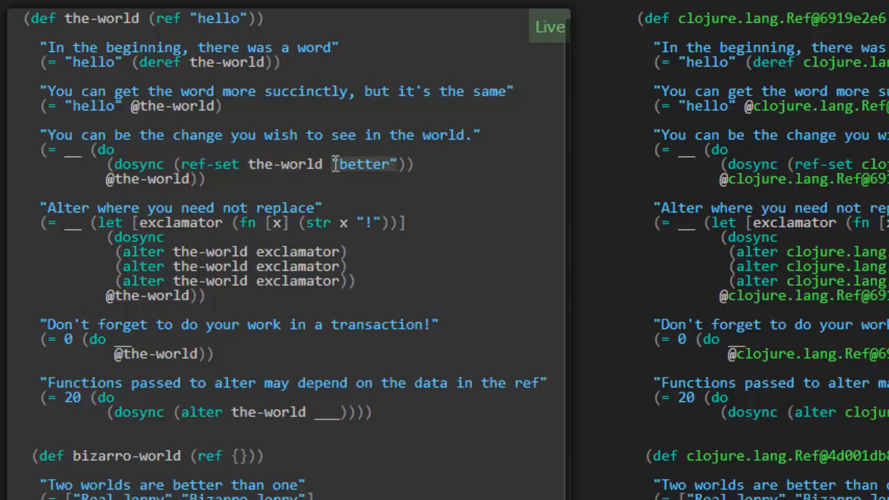
mouse_move(257, 164)
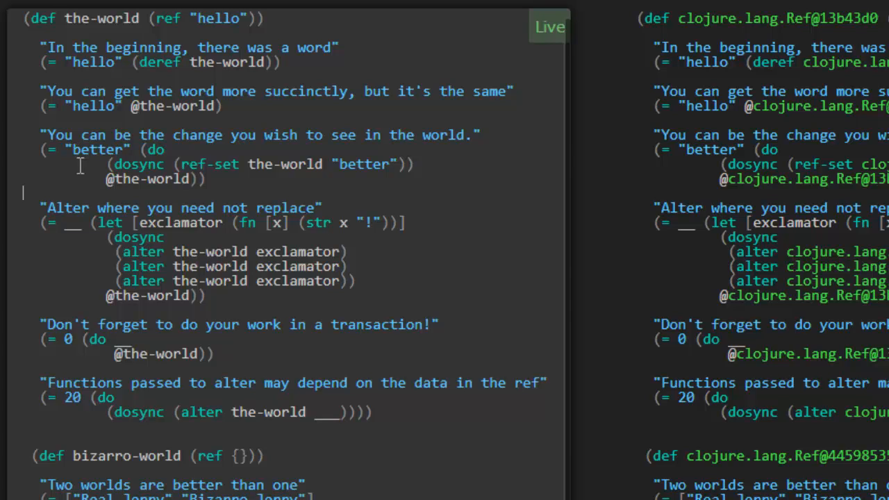
mouse_move(146, 209)
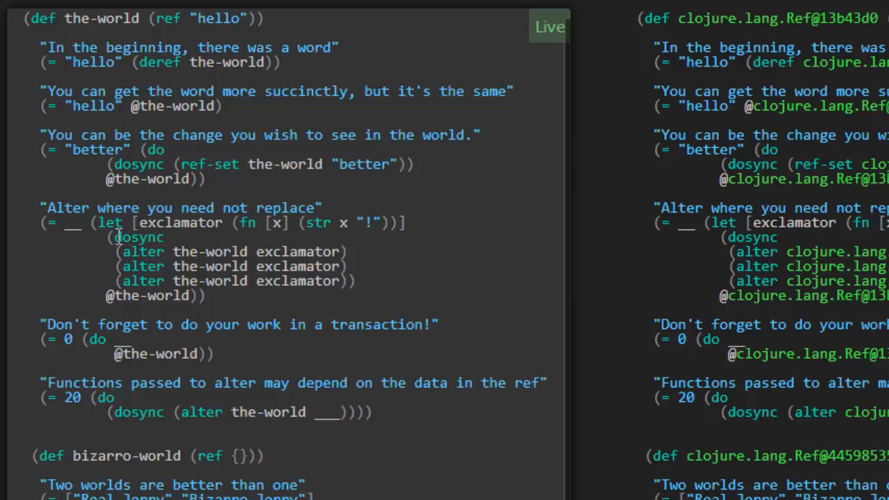
mouse_move(125, 253)
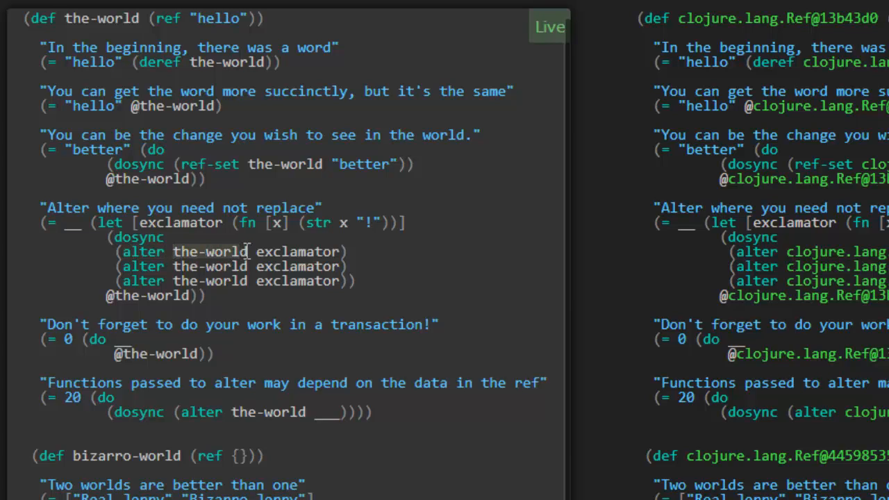
mouse_move(258, 252)
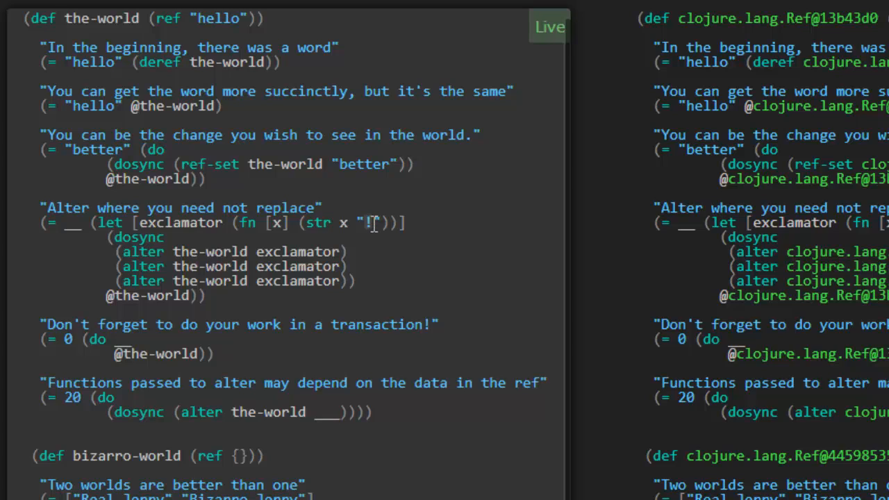
mouse_move(189, 252)
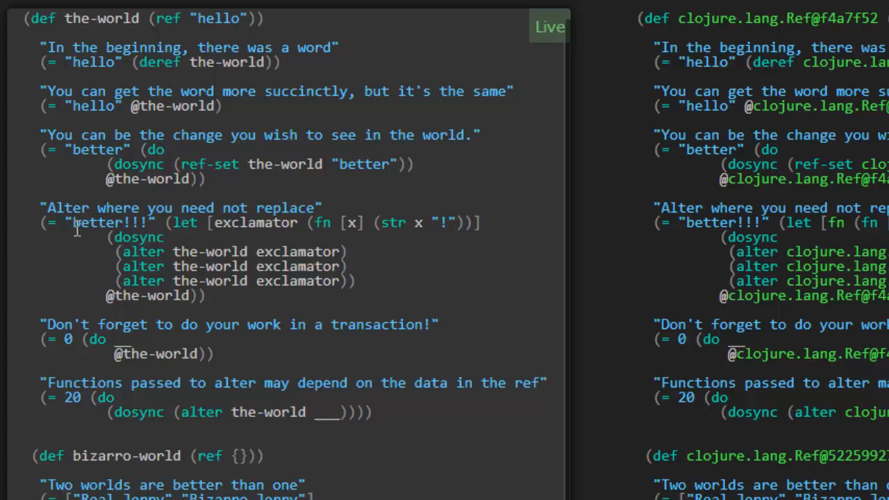
mouse_move(118, 149)
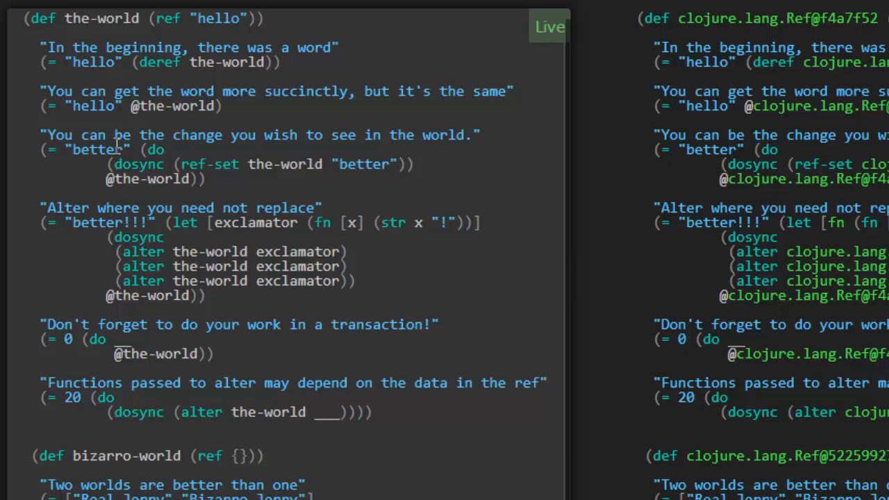
mouse_move(243, 164)
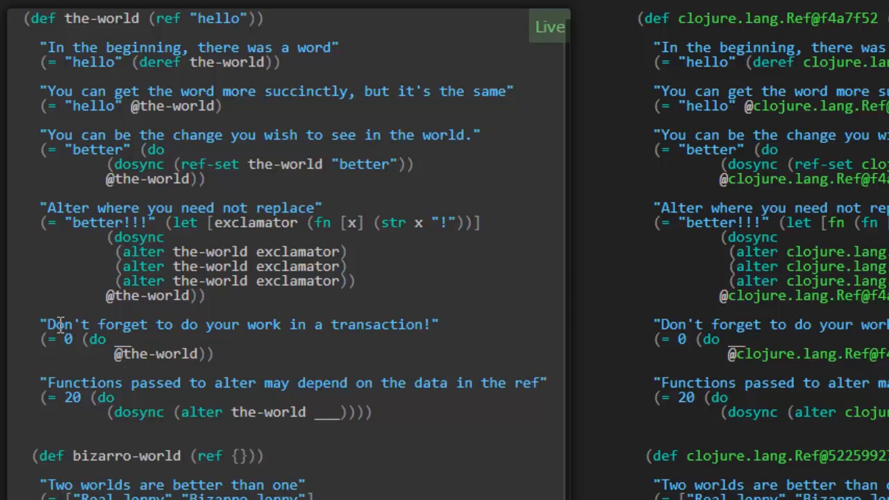
mouse_move(191, 347)
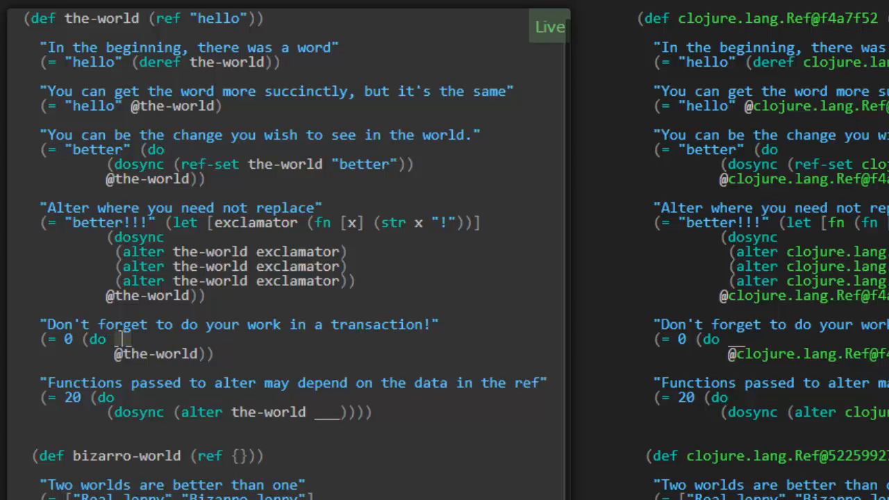
text(())
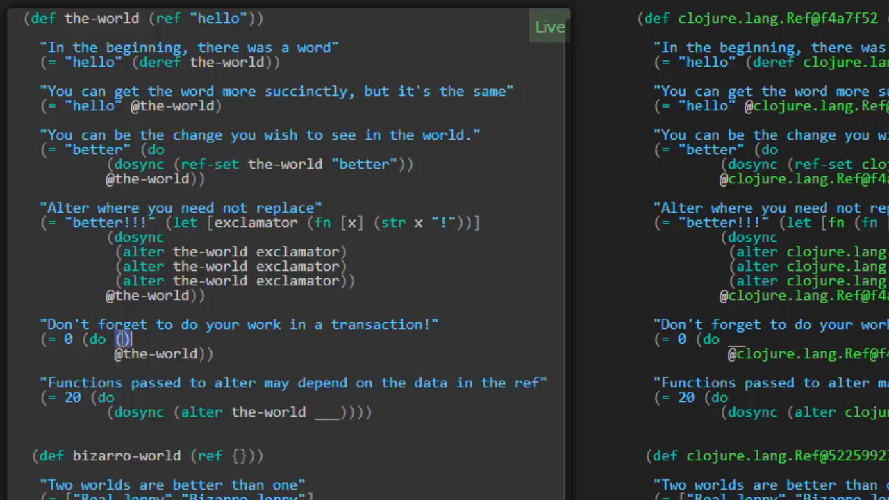
text(do)
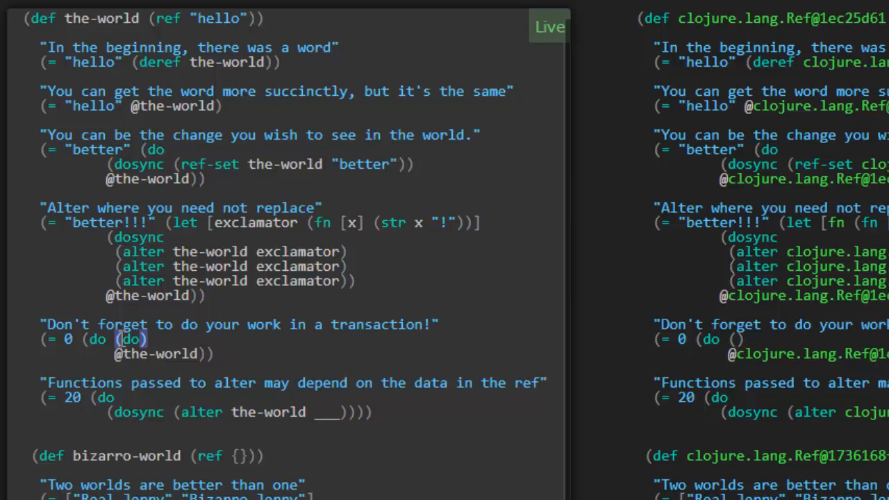
text(dosync (r)
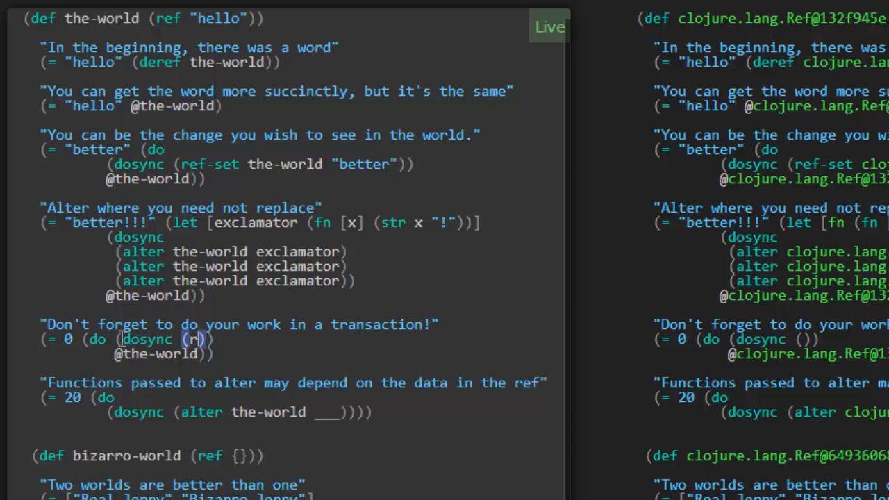
text(ef-set the-world)
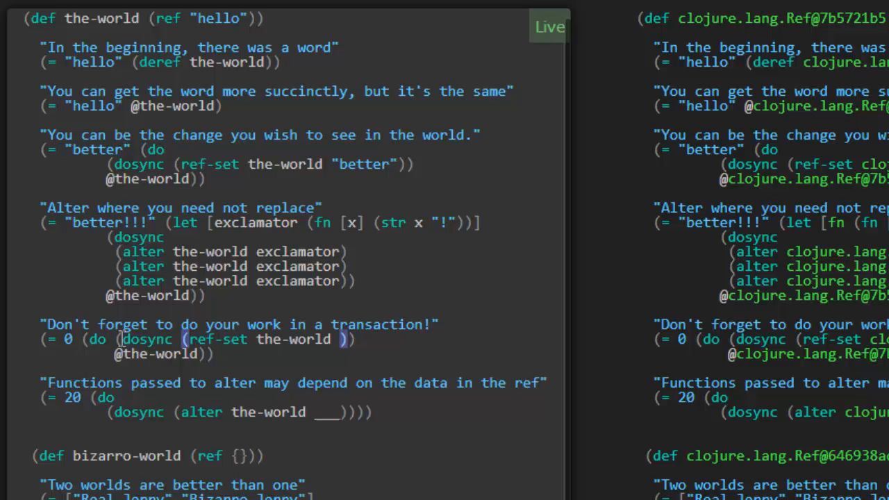
text(0)
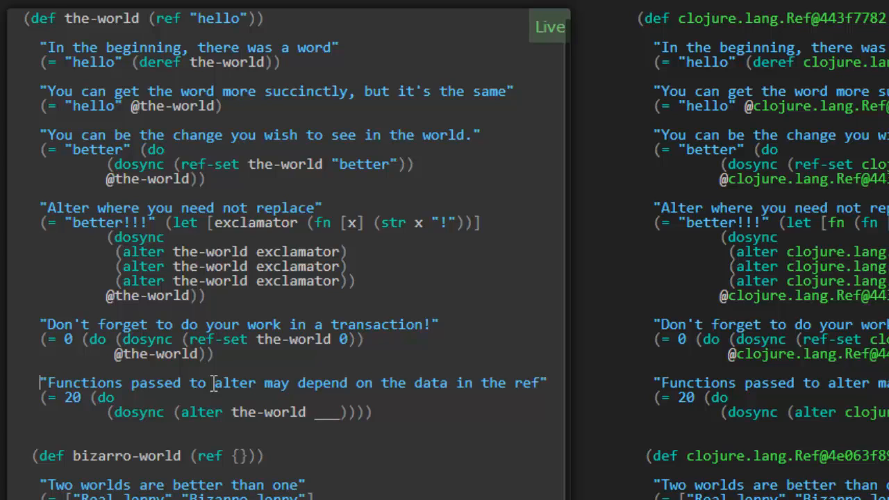
mouse_move(183, 396)
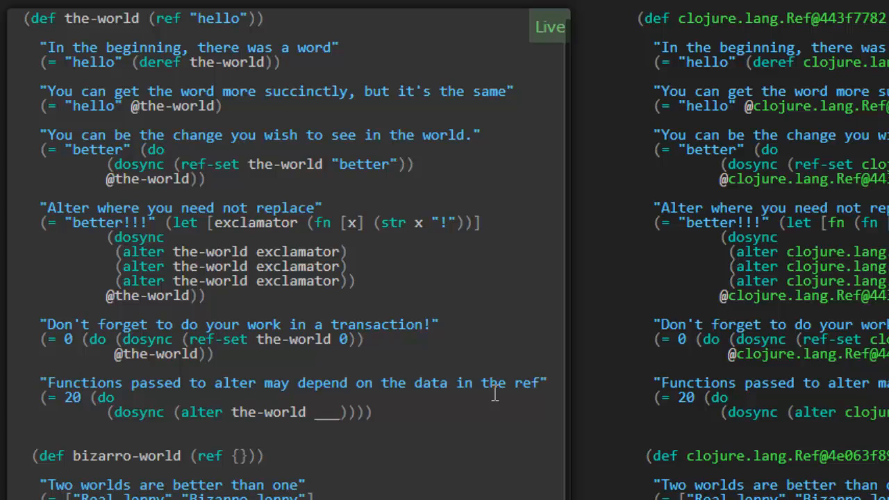
mouse_move(142, 386)
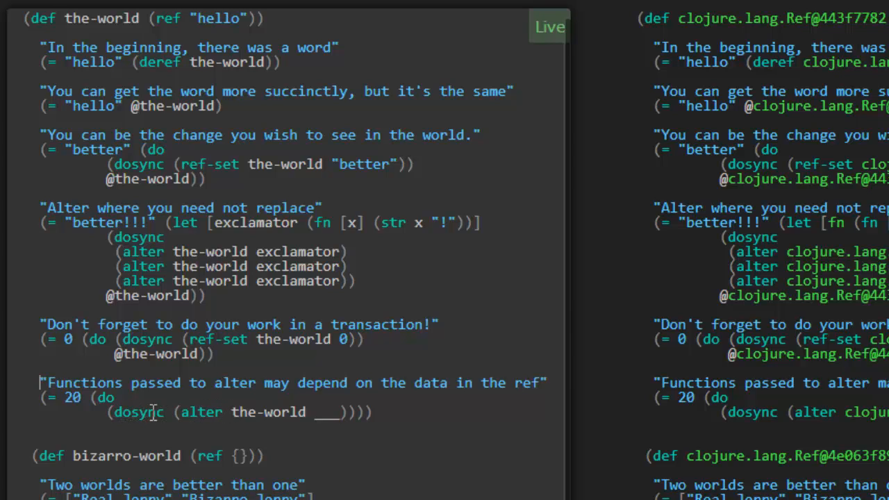
mouse_move(253, 412)
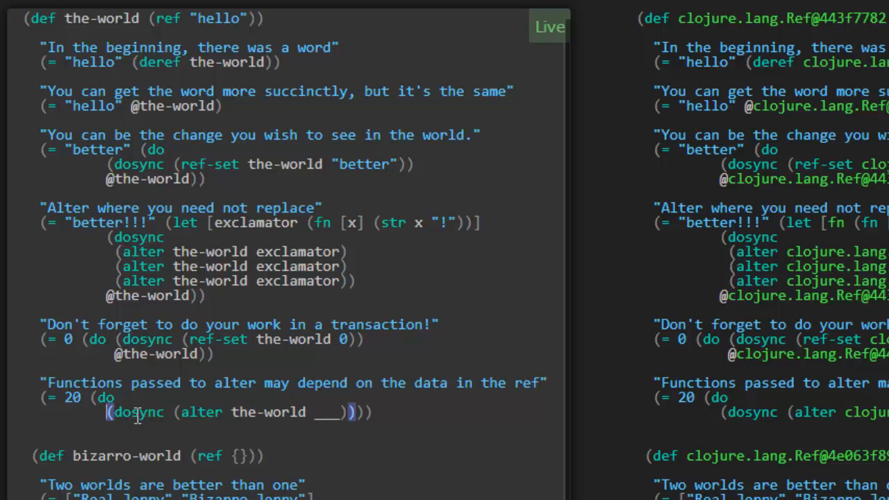
mouse_move(234, 403)
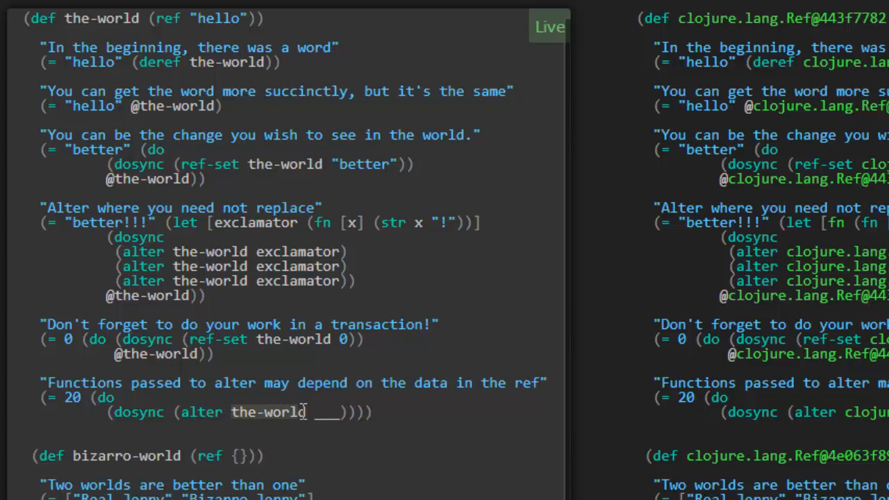
mouse_move(288, 406)
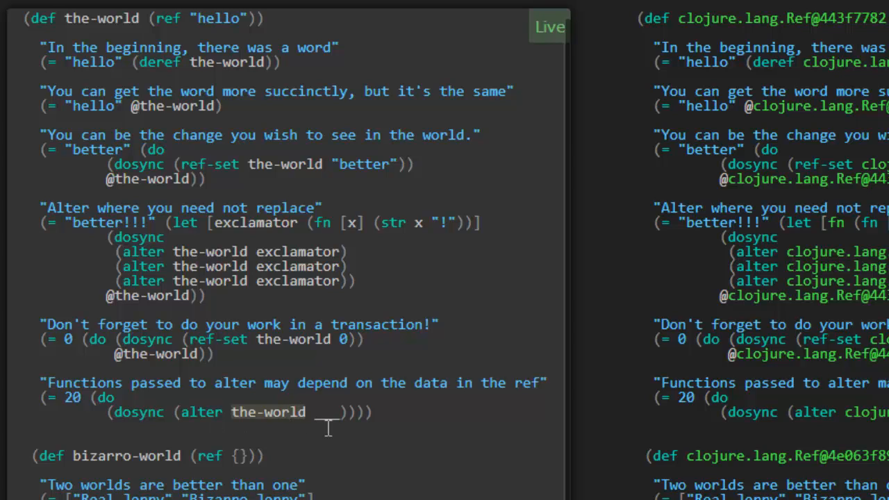
mouse_move(328, 413)
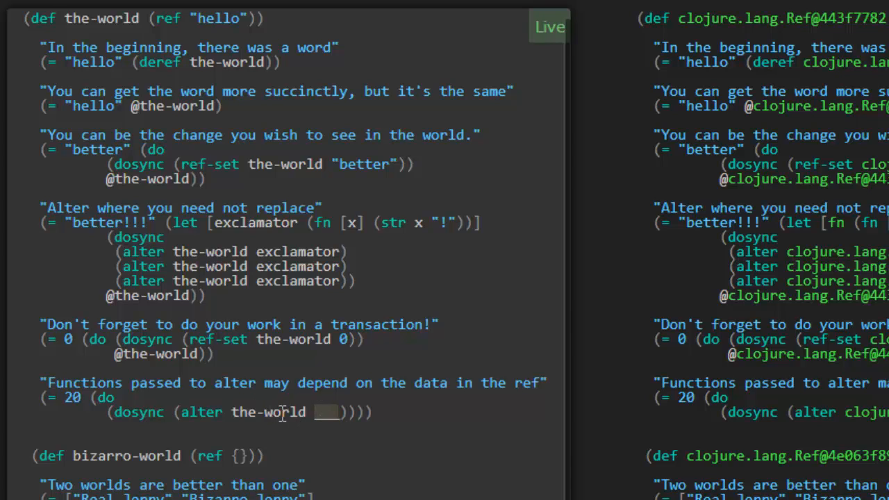
mouse_move(325, 417)
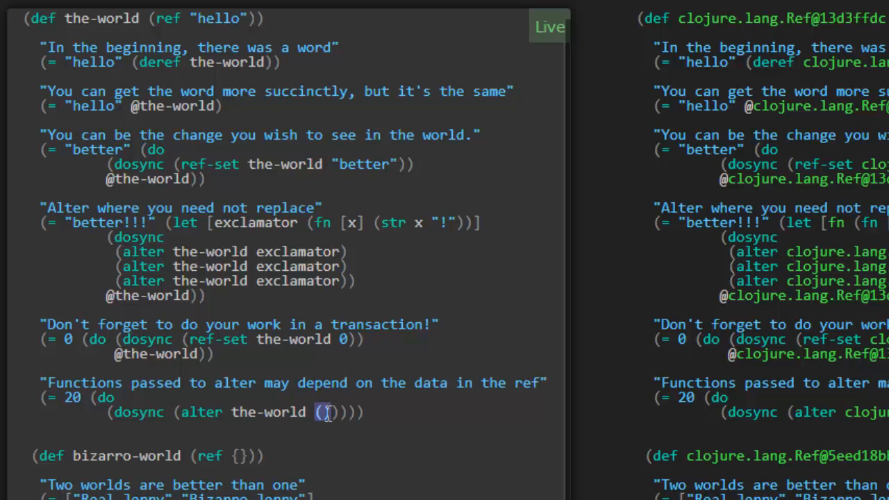
Fill the alter blank with (partial + 20) so the-world is incremented by 20
text(partial)
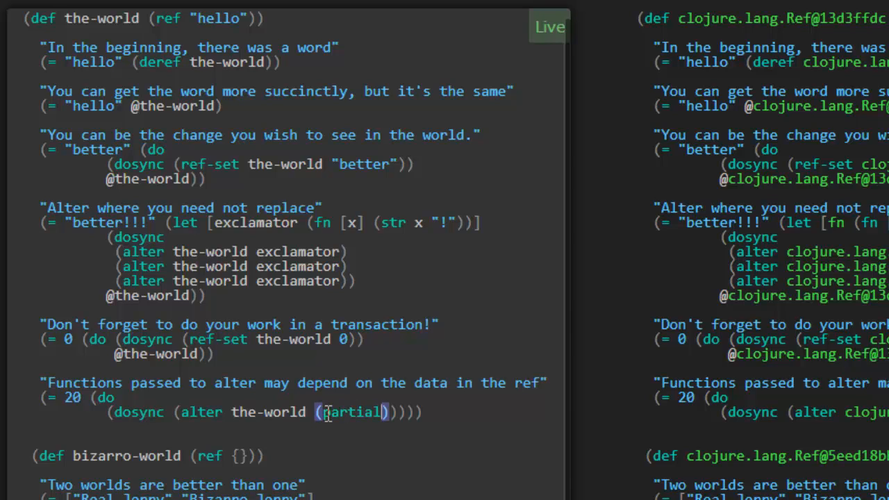
text(+ 20)
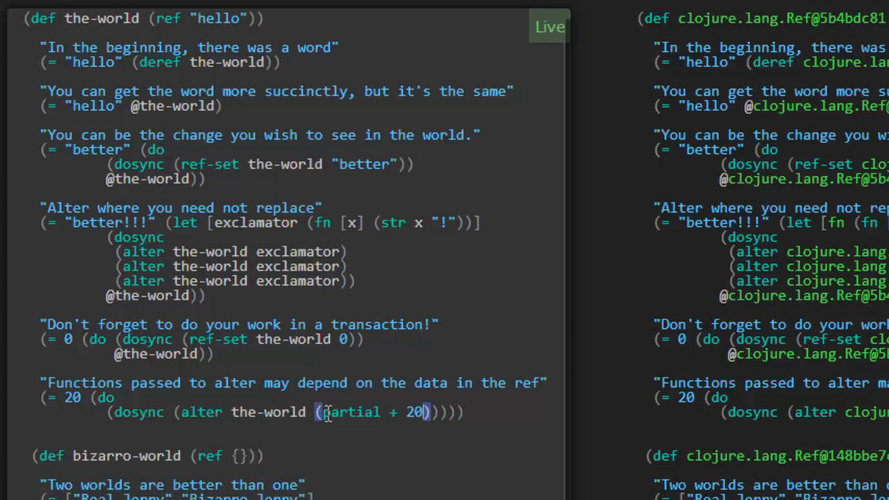
scroll(down, 3)
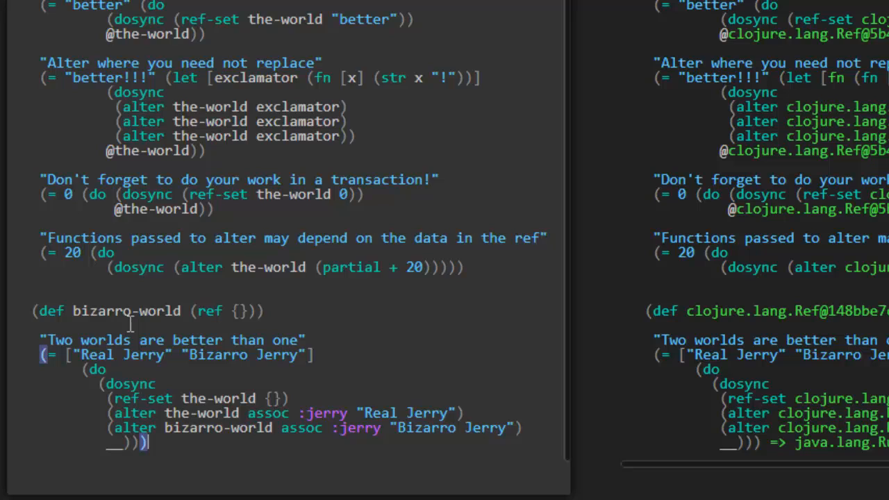
scroll(down, 3)
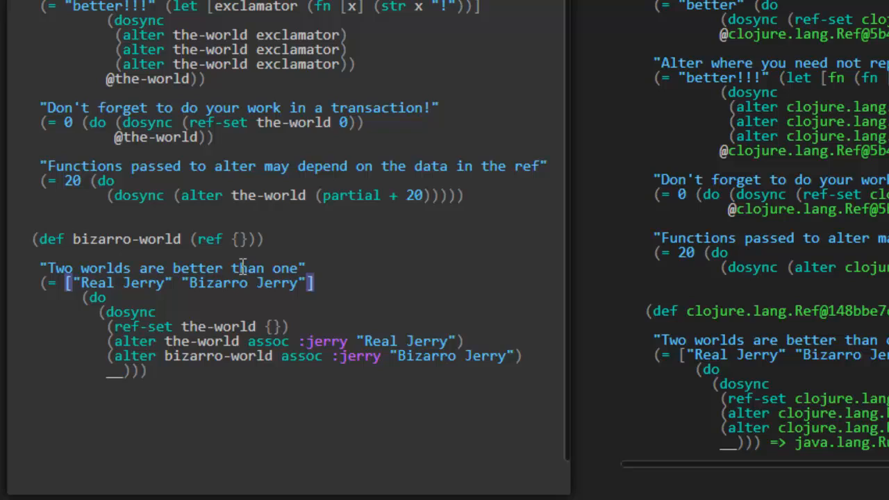
mouse_move(178, 304)
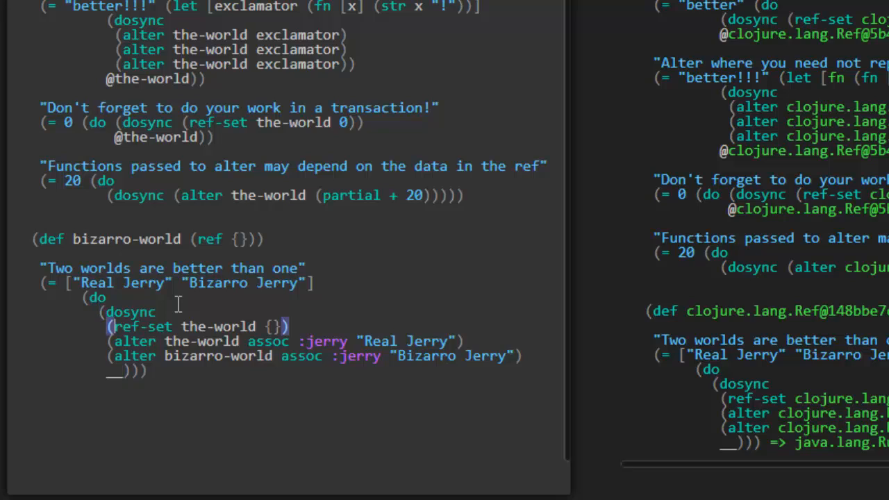
mouse_move(214, 326)
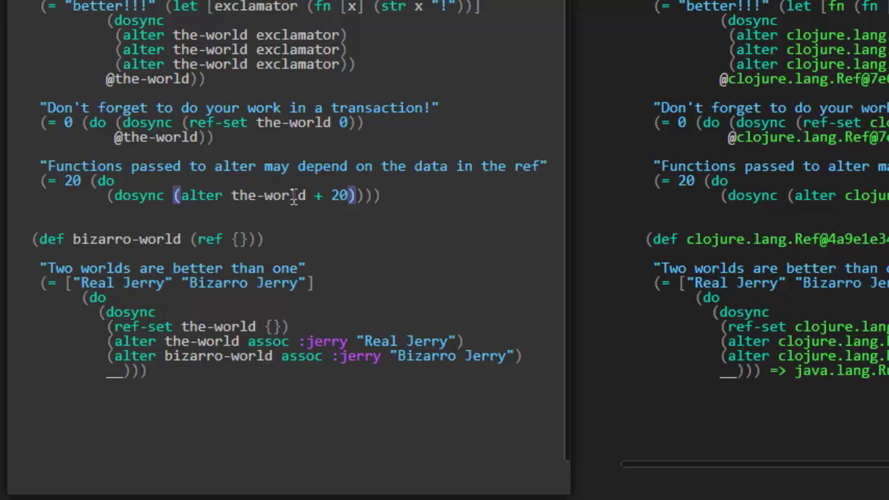
mouse_move(314, 198)
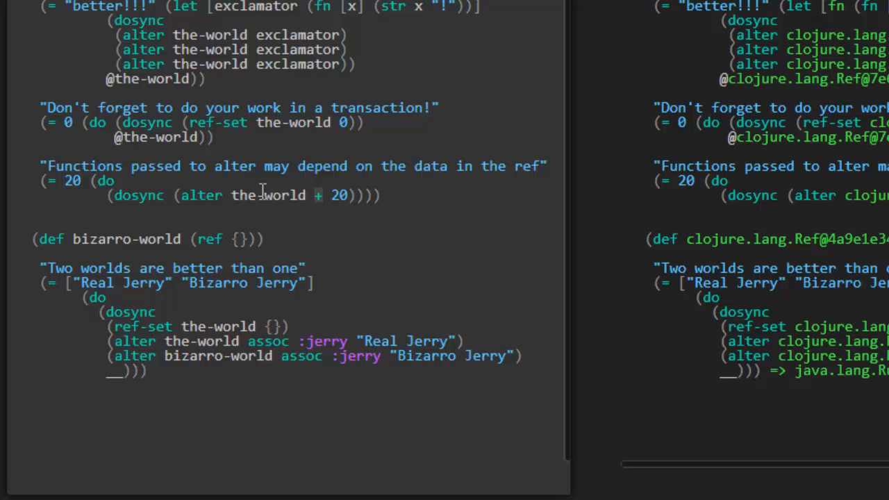
mouse_move(250, 194)
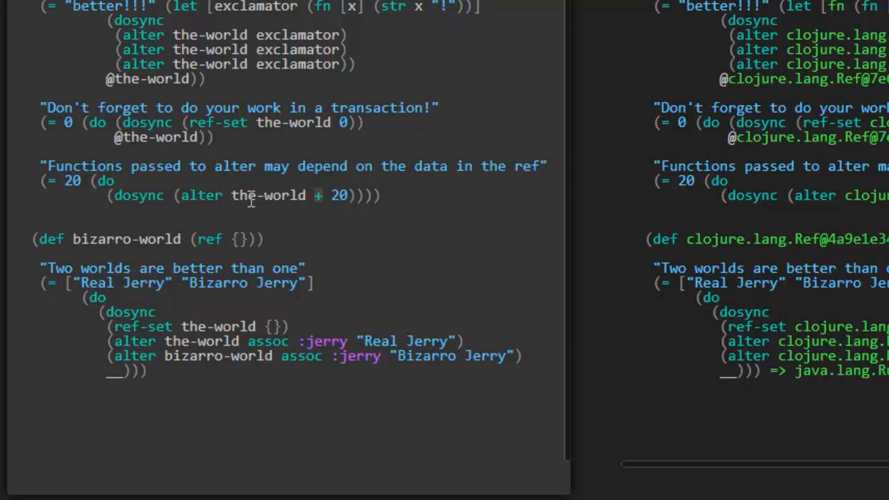
mouse_move(335, 195)
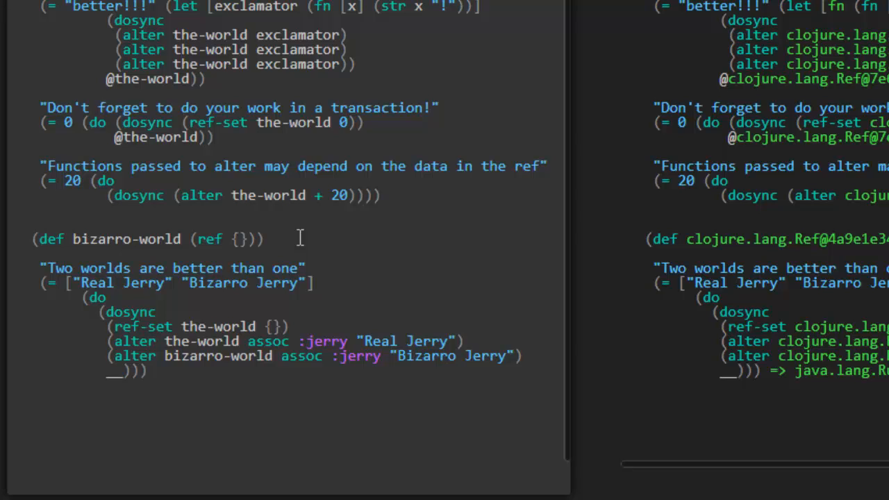
double_click(328, 342)
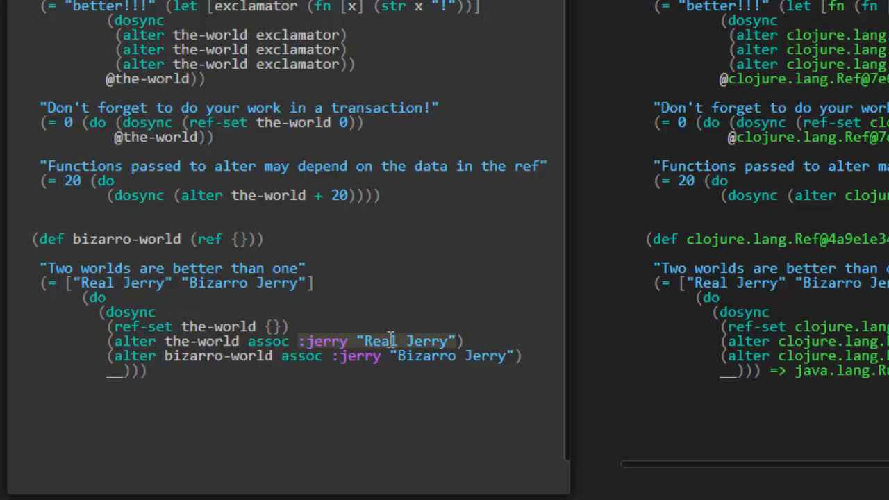
mouse_move(201, 342)
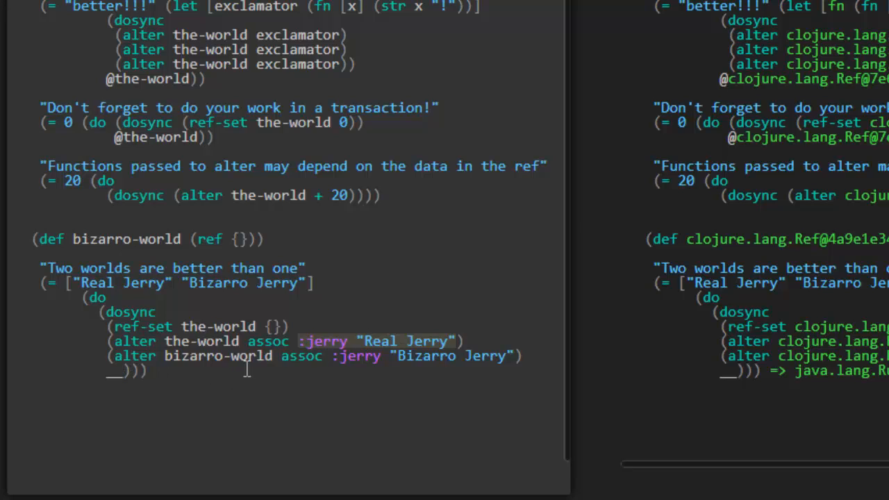
mouse_move(323, 356)
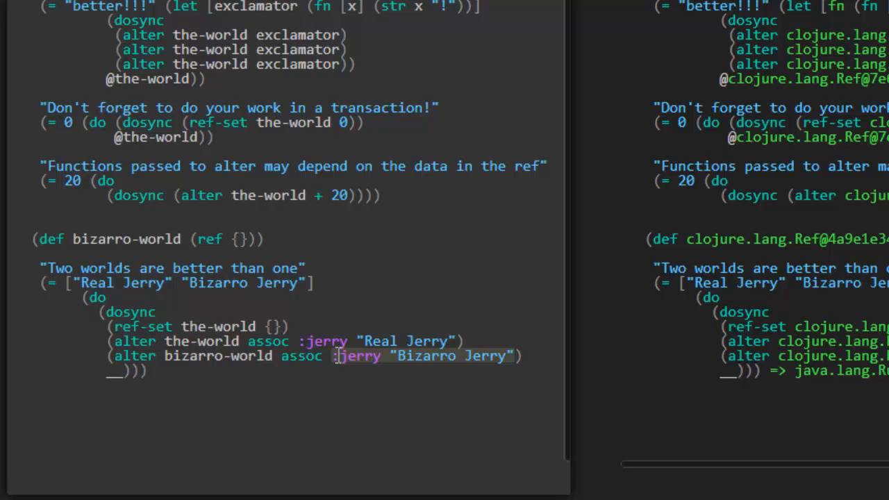
mouse_move(400, 377)
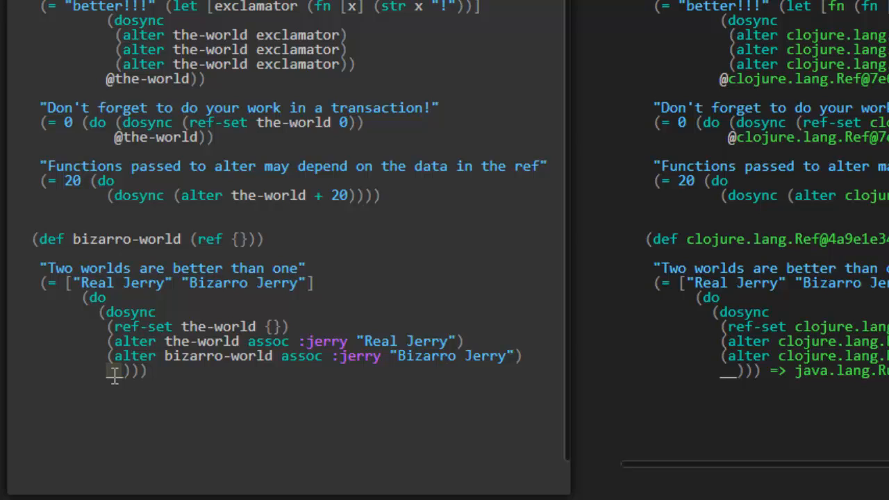
mouse_move(64, 257)
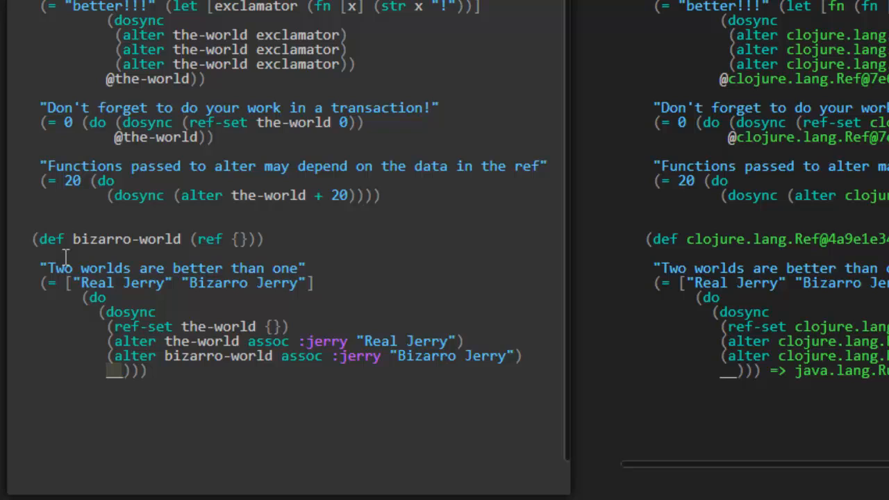
text([])
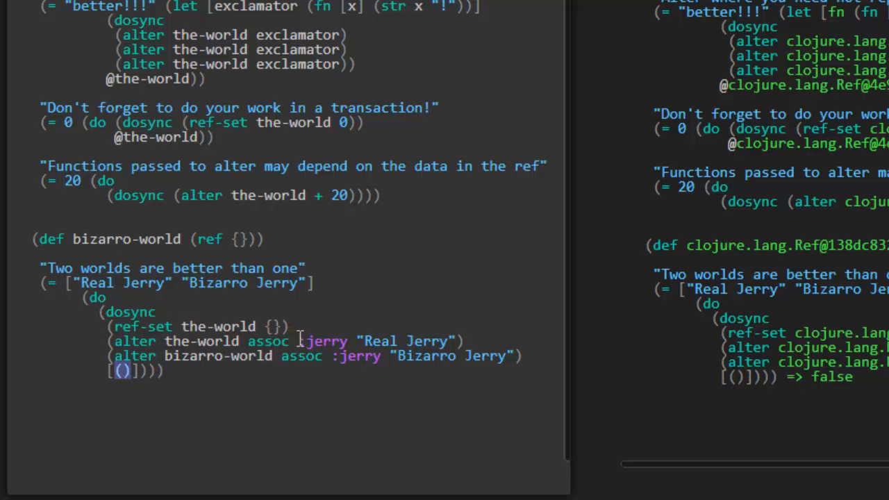
mouse_move(347, 341)
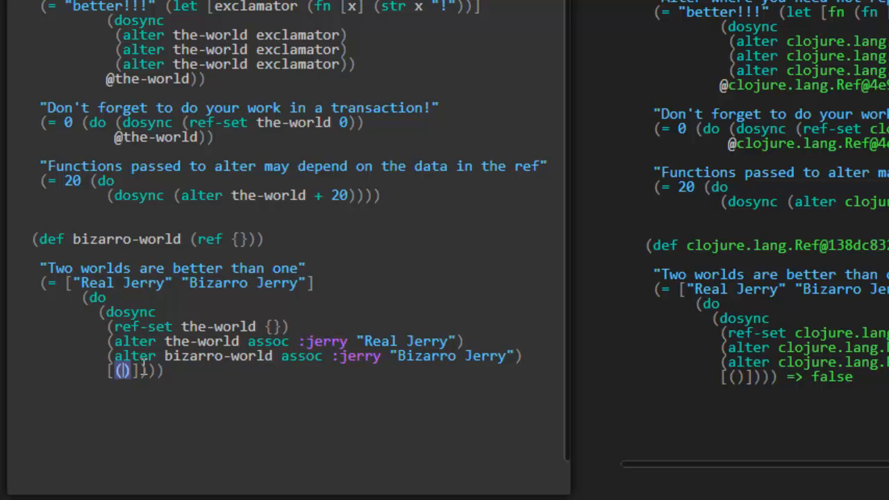
text(:jerry)
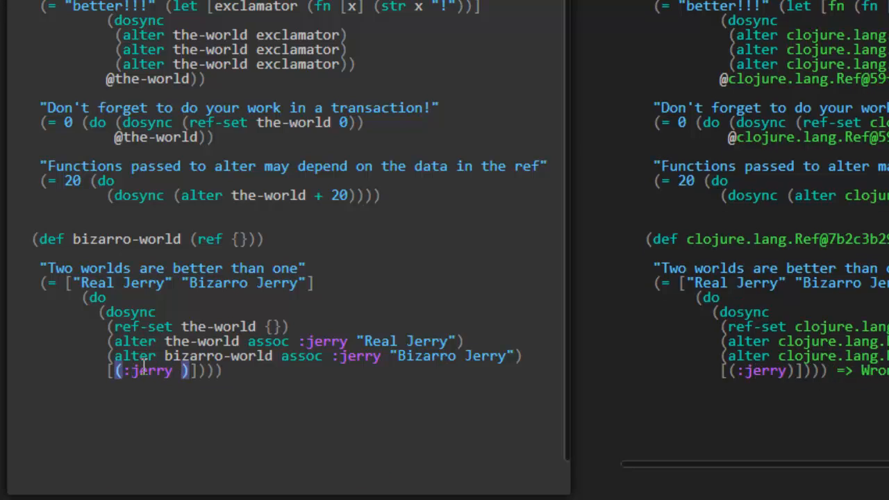
text(@the-world)
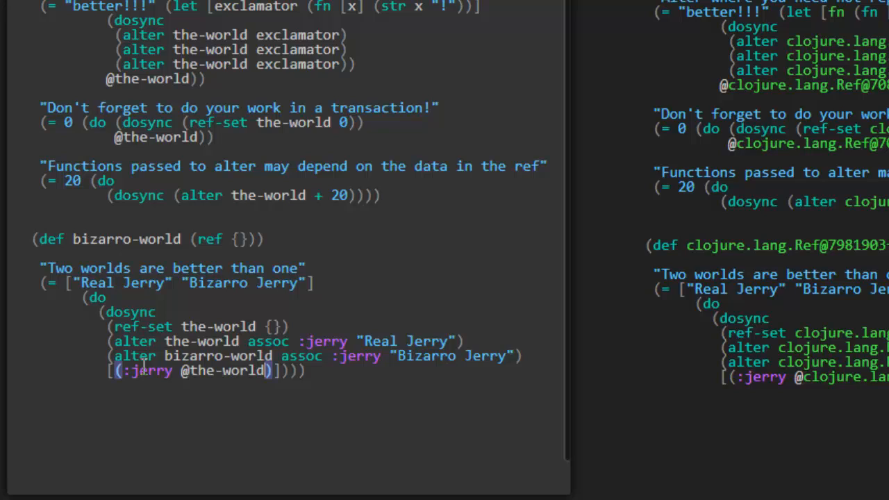
text(())
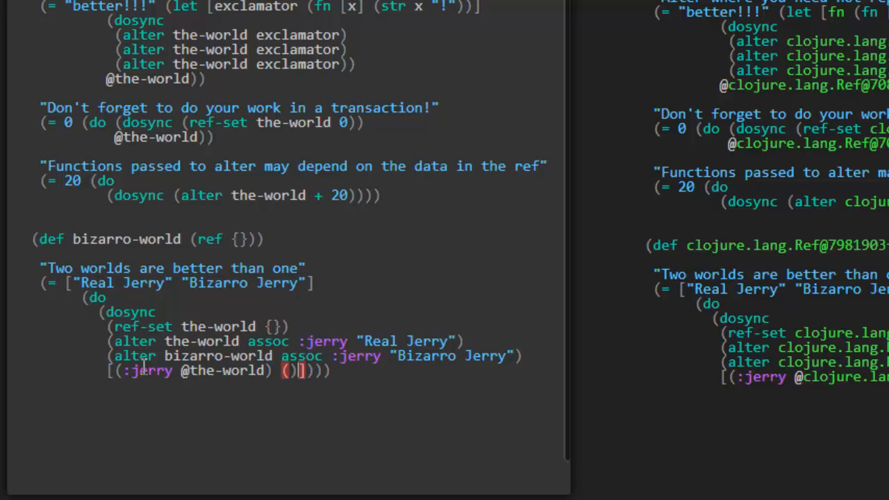
text(:jerry @)
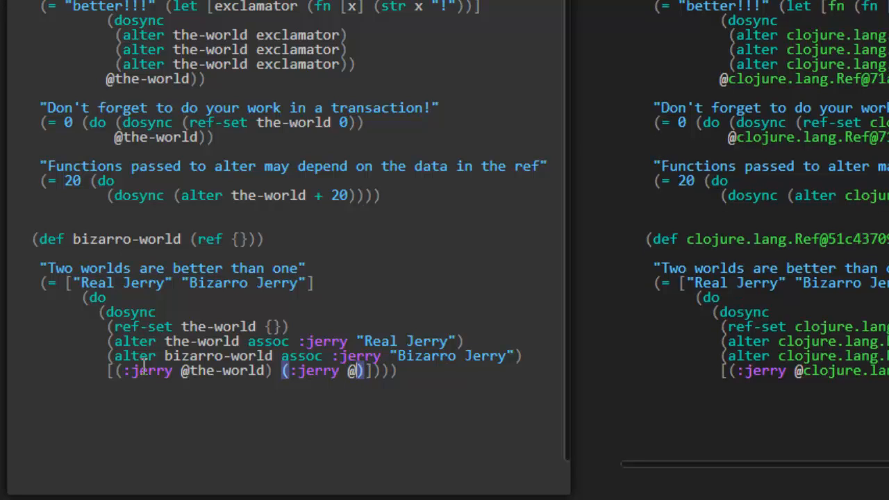
text(bizarro-world)
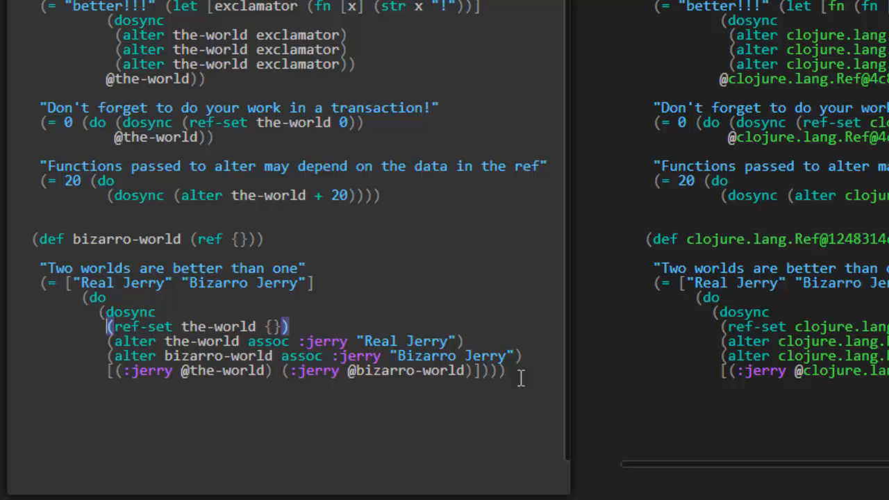
Select the alter lines inside the dosync transaction of the two-worlds koan
drag(111, 326, 522, 356)
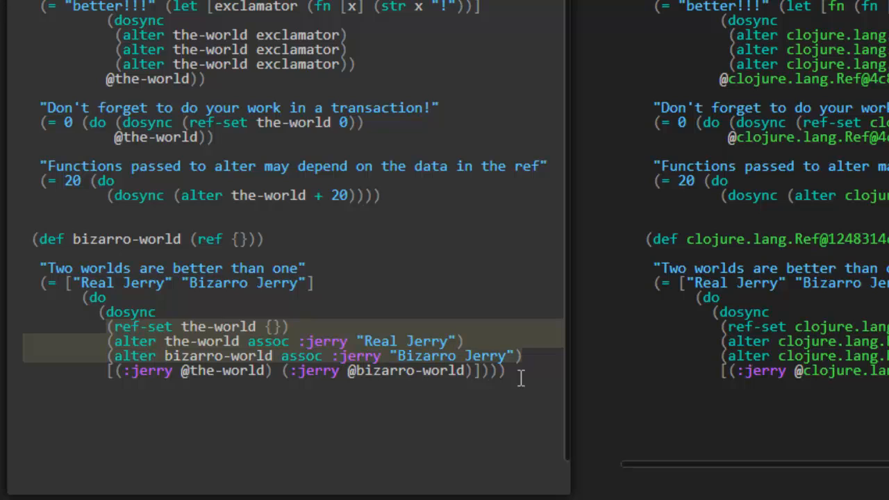